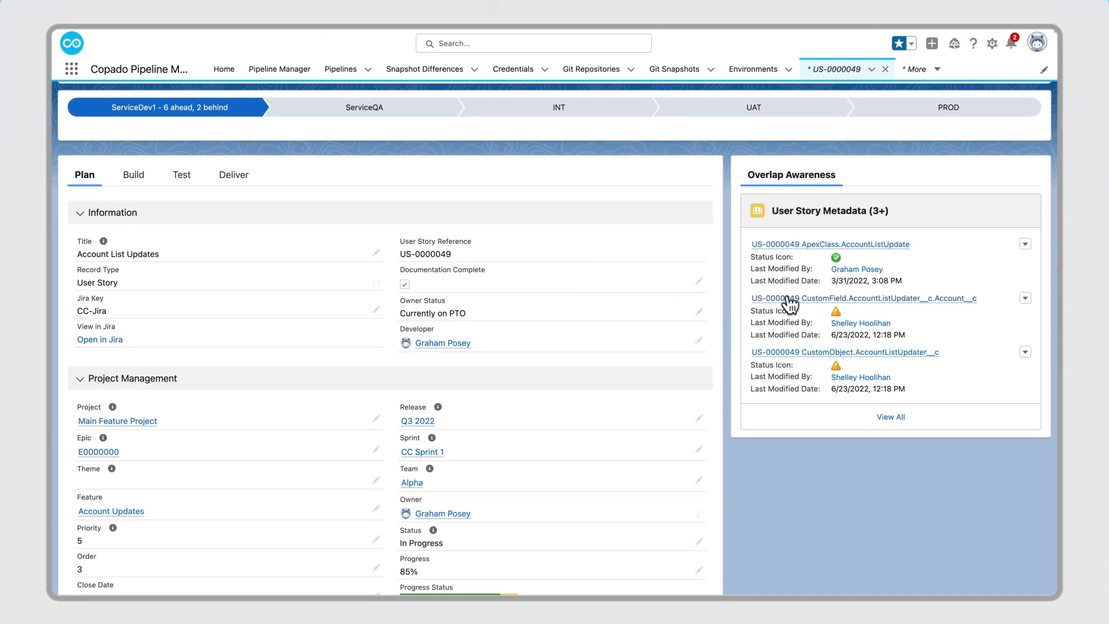
Open the CustomField.AccountListUpdater__c.Account__c metadata record from Overlap Awareness.
{"action": "left_click", "coordinate": [864, 298]}
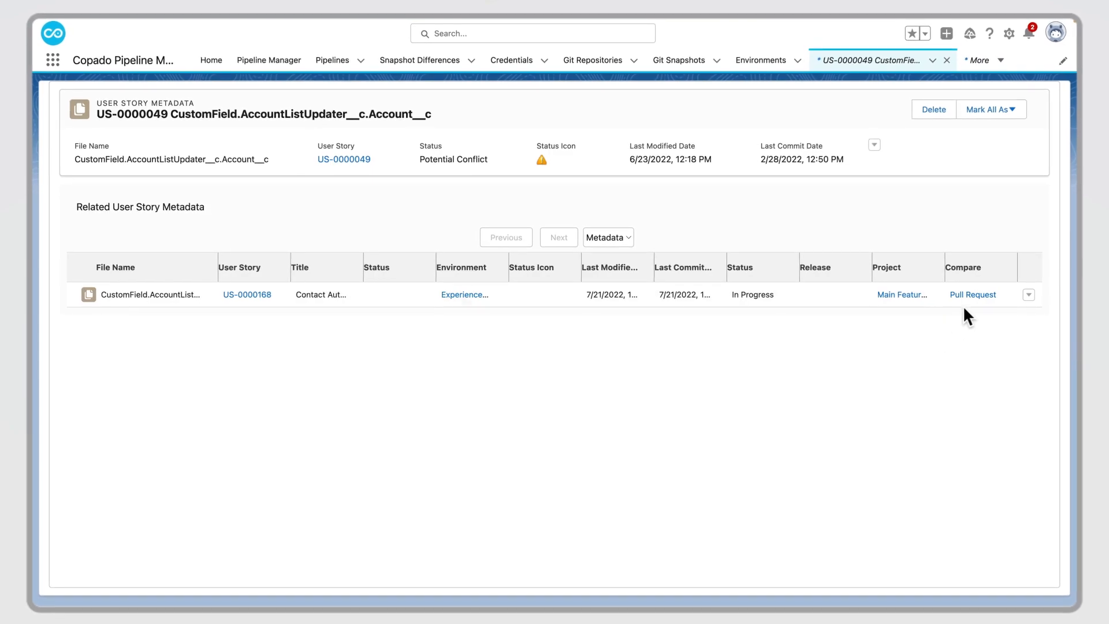
Compare feature/US-0000168 with feature/US-0000049 in GitHub's split diff and scroll through the changes.
{"action": "left_click", "coordinate": [973, 294]}
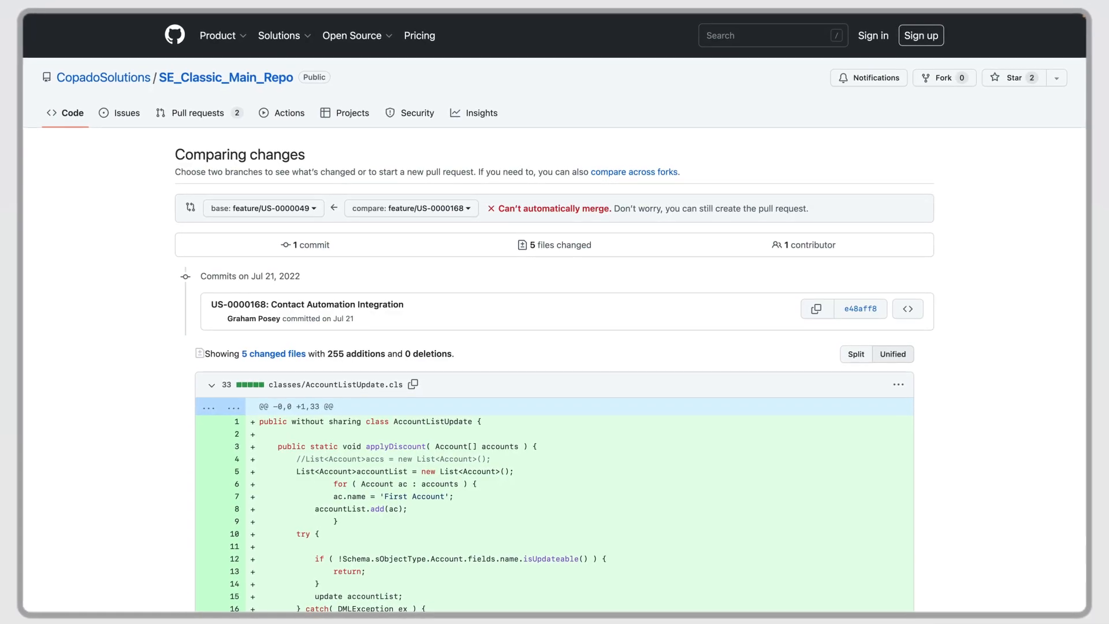
{"action": "left_click", "coordinate": [861, 355]}
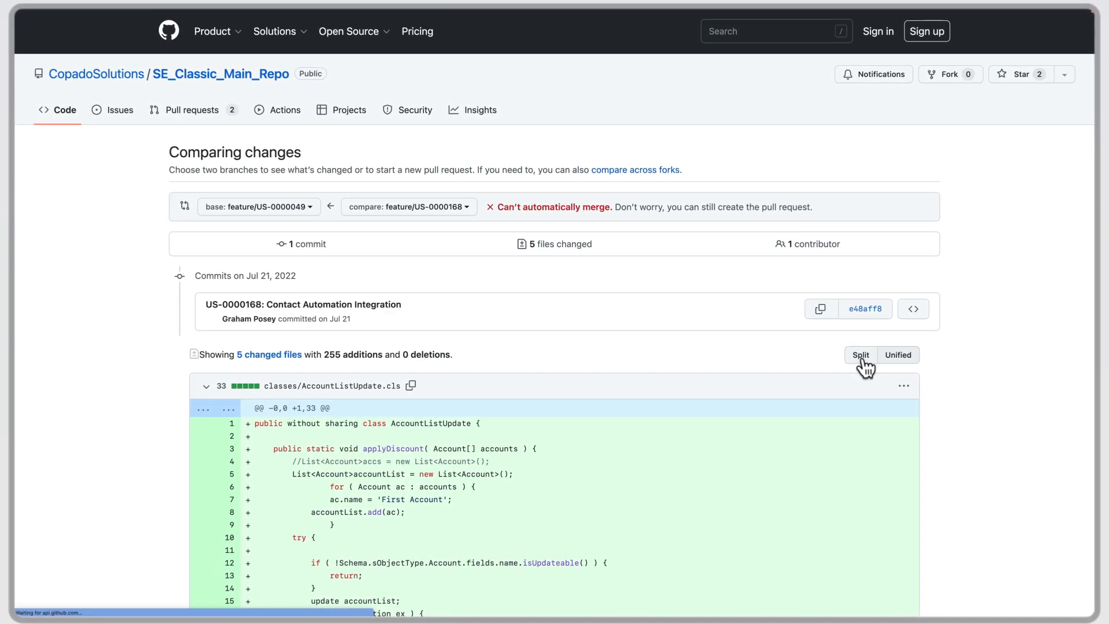
{"action": "left_click", "coordinate": [860, 354]}
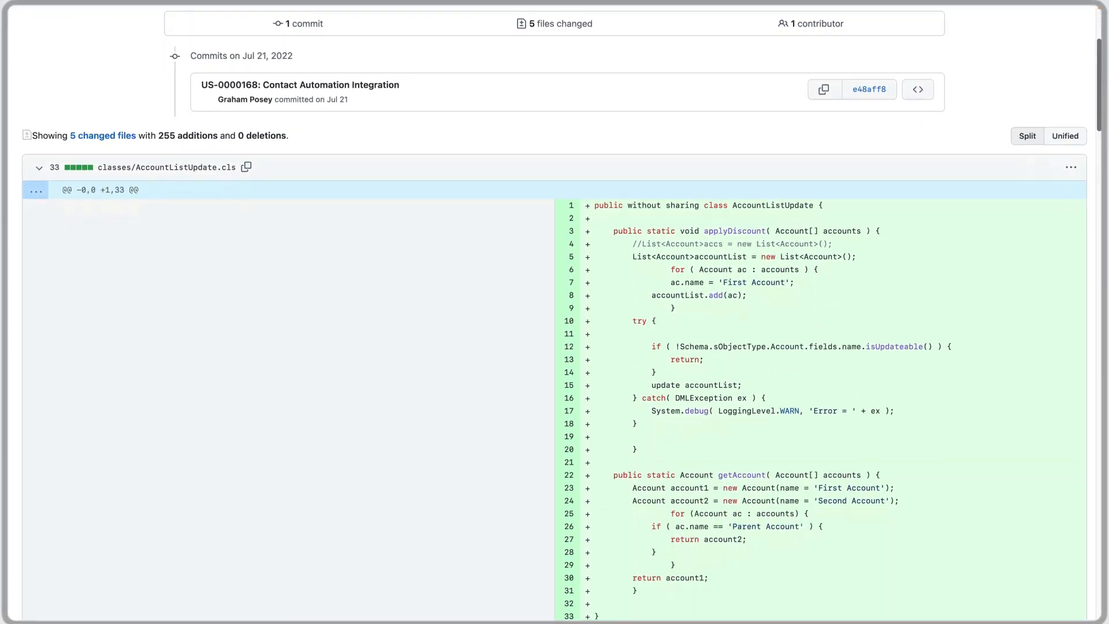
{"action": "scroll", "scroll_direction": "down", "scroll_amount": 3}
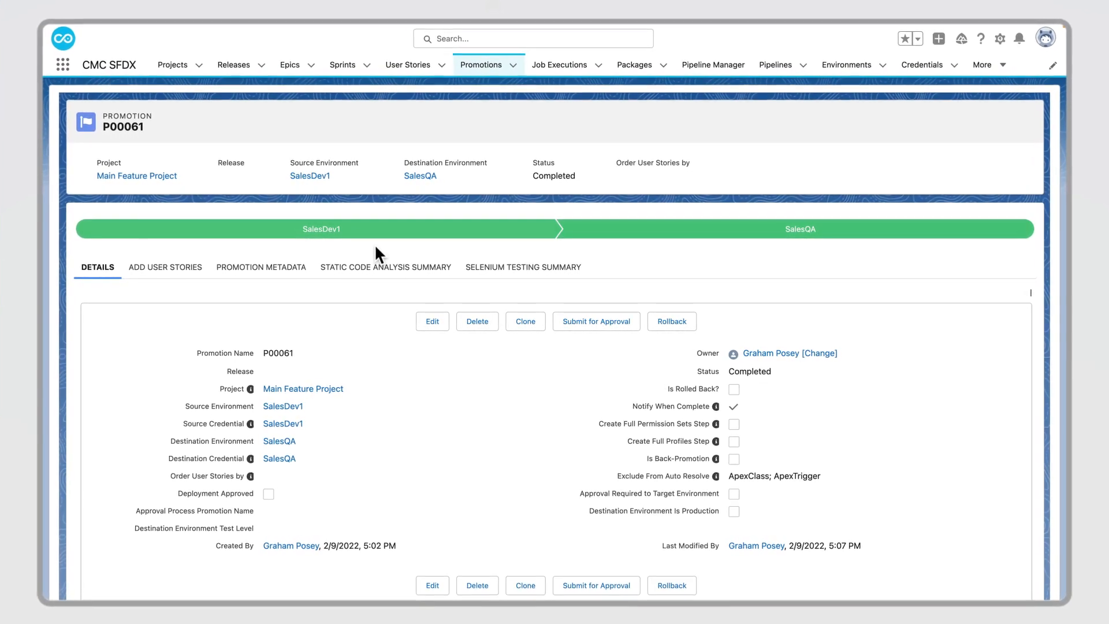
Open promotion P00095, ExperienceDev1 to ExperienceQA, in Merge Conflict status.
{"action": "left_click", "coordinate": [261, 267]}
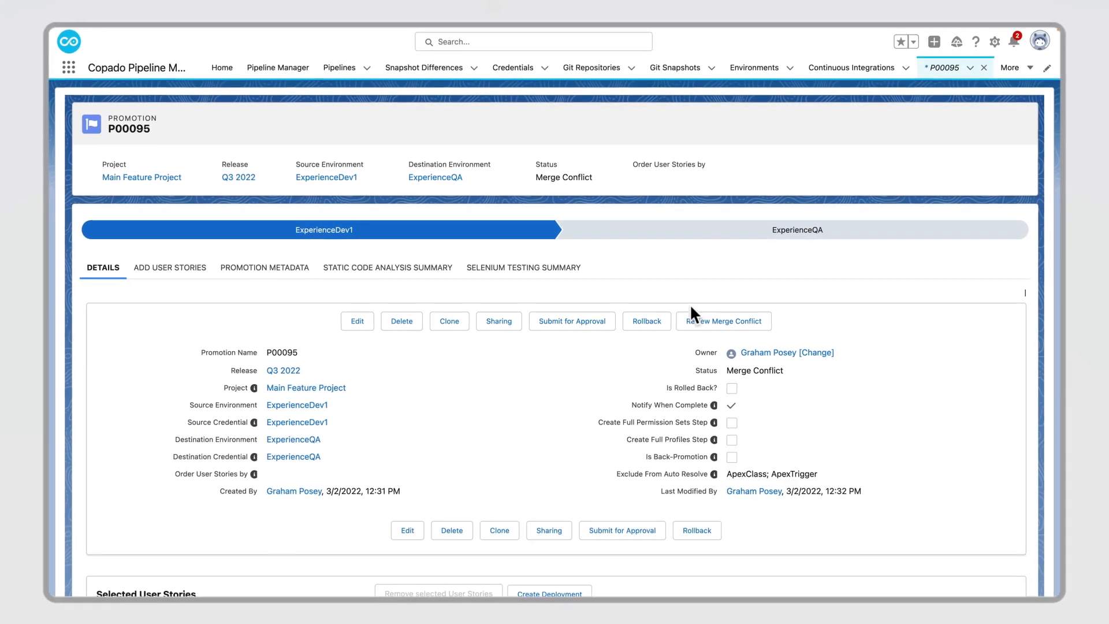
Review P00095's conflicting Apex classes and resolve AccountListUpdate manually.
{"action": "left_click", "coordinate": [723, 321]}
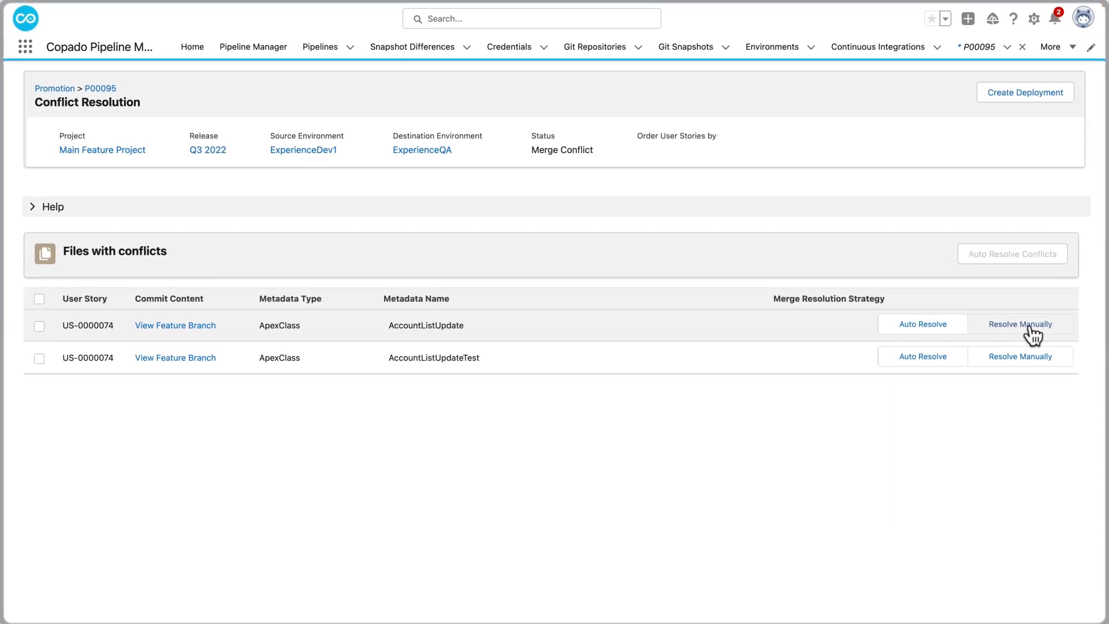
{"action": "left_click", "coordinate": [1021, 324]}
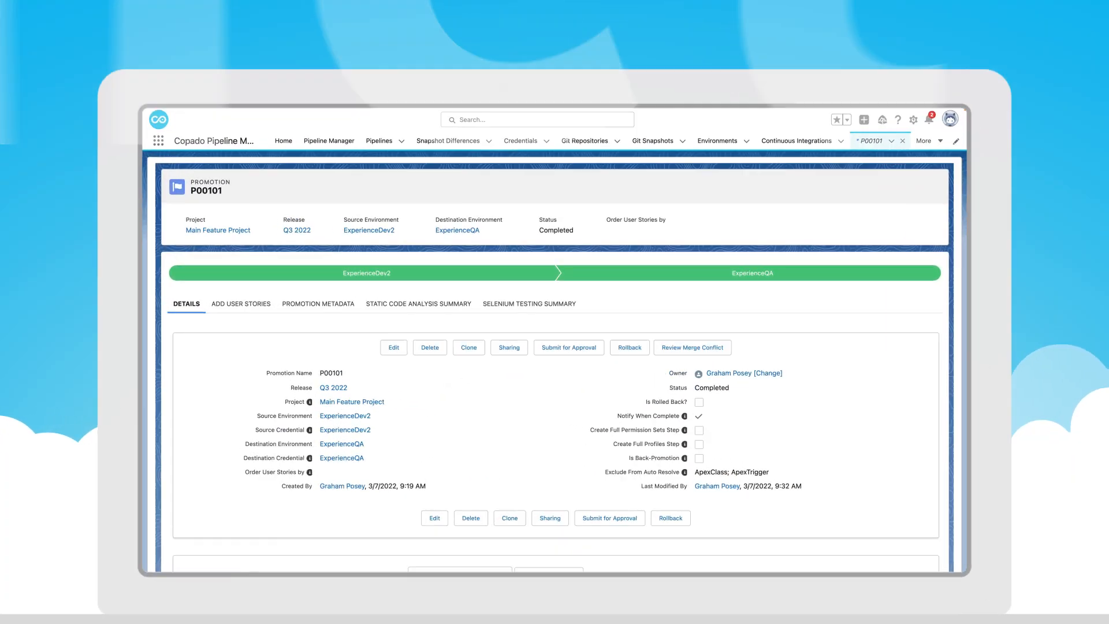
Scroll P00101 to Notes & Attachments showing the resolved AccountTrigger file and GitConflictsResolution.json.
{"action": "scroll", "scroll_direction": "down", "scroll_amount": 3}
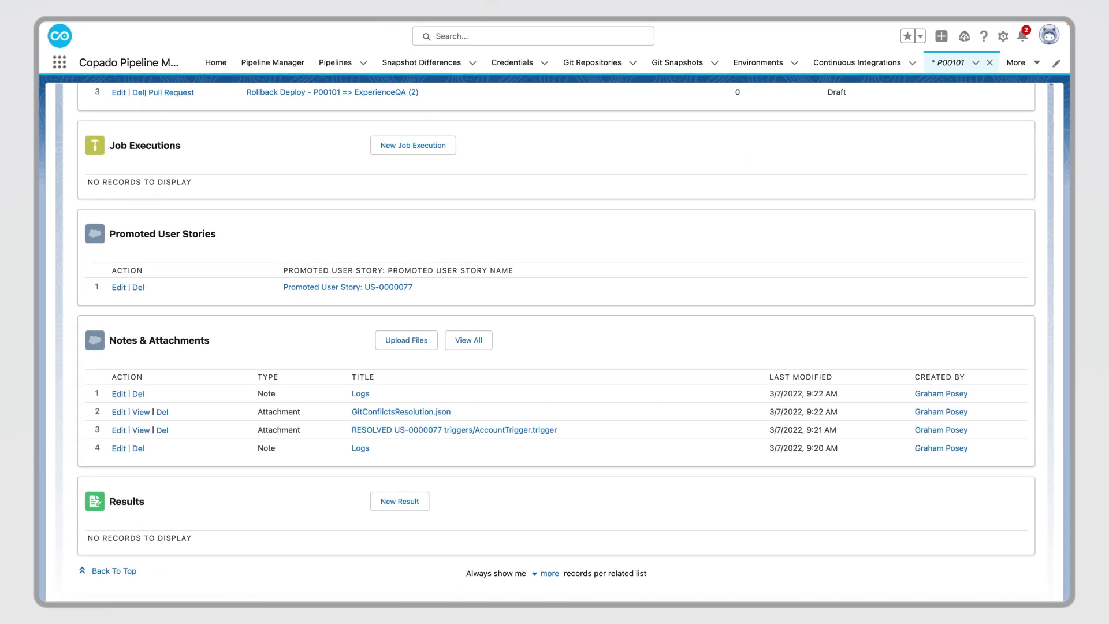